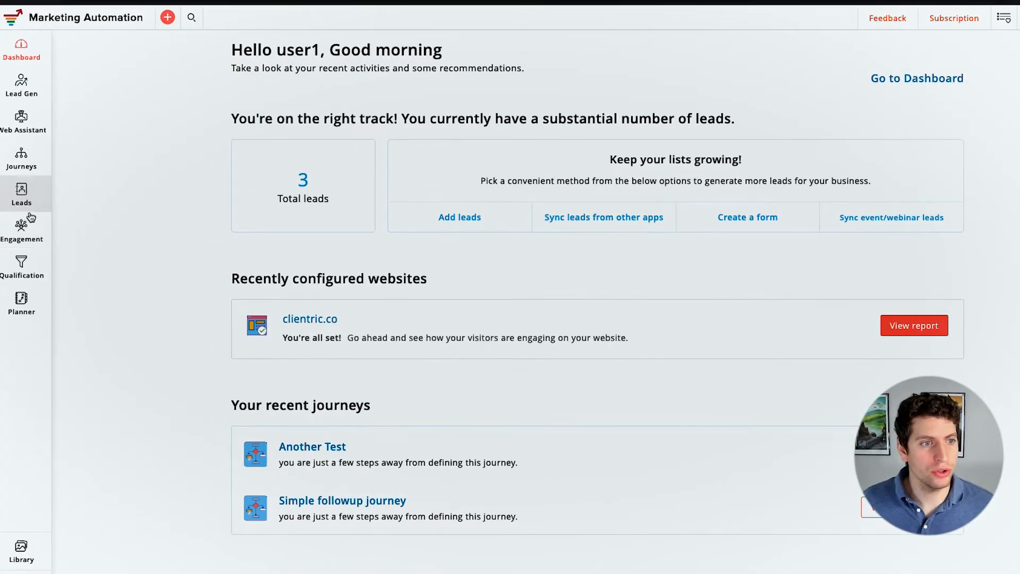
Go to Leads > Manage lists, open My First List's Workflow tab and its + add menu.
click(21, 193)
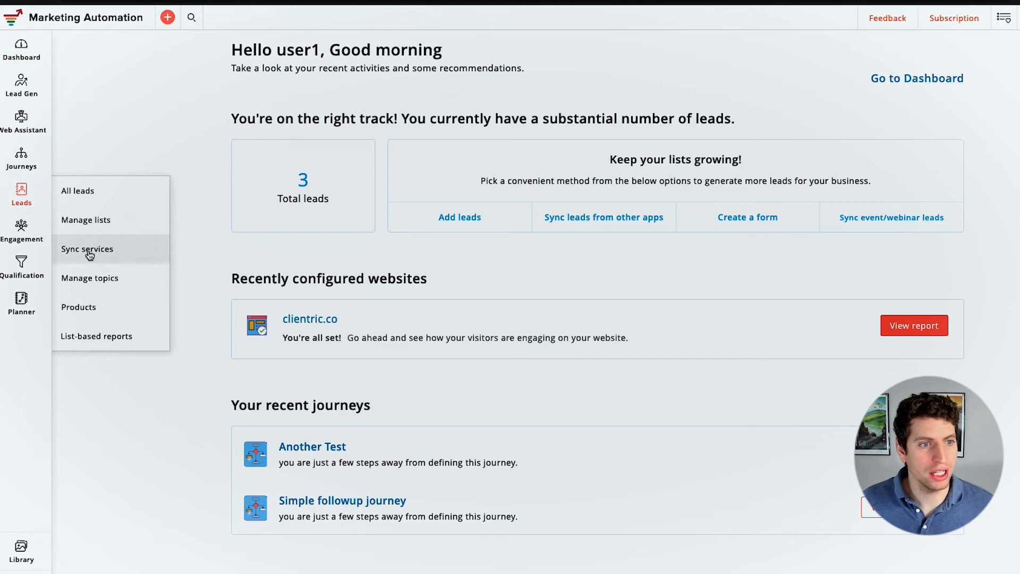
click(86, 219)
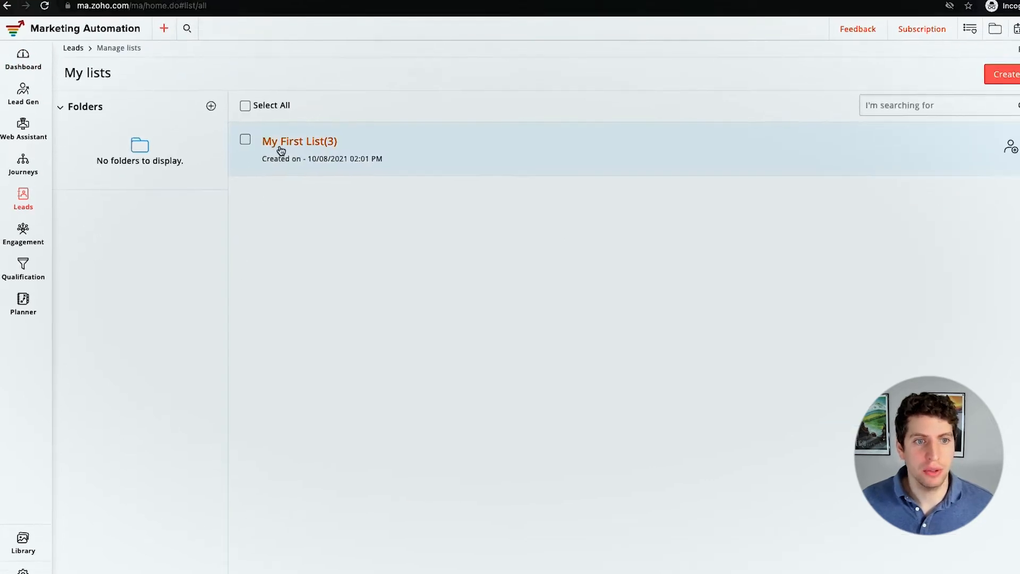
click(299, 141)
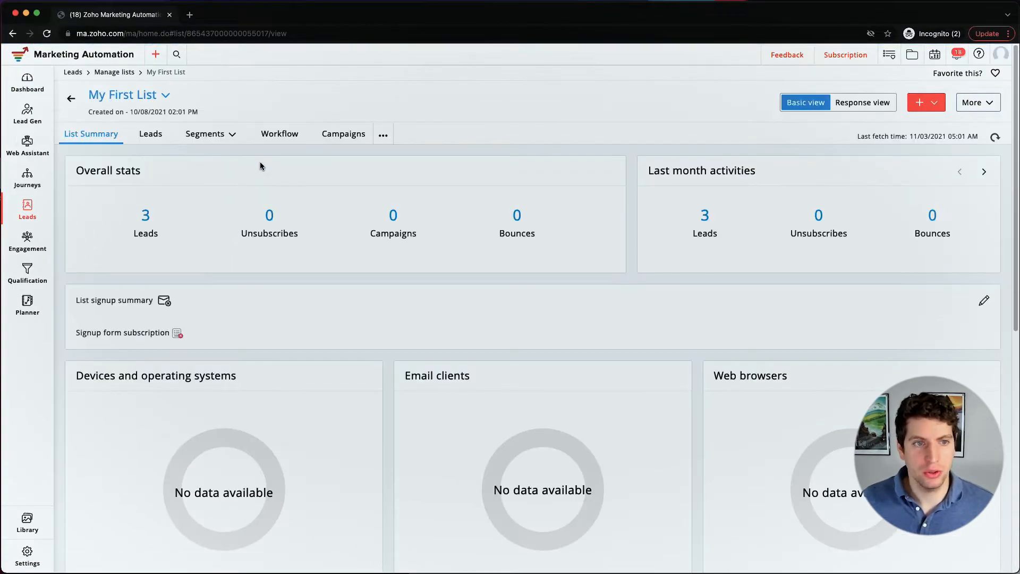
click(279, 134)
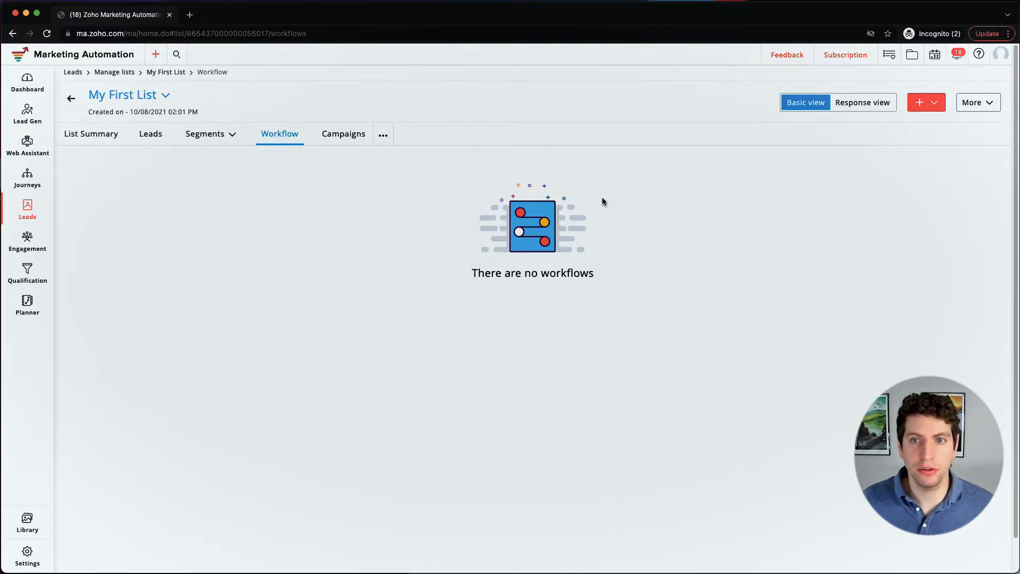
click(933, 102)
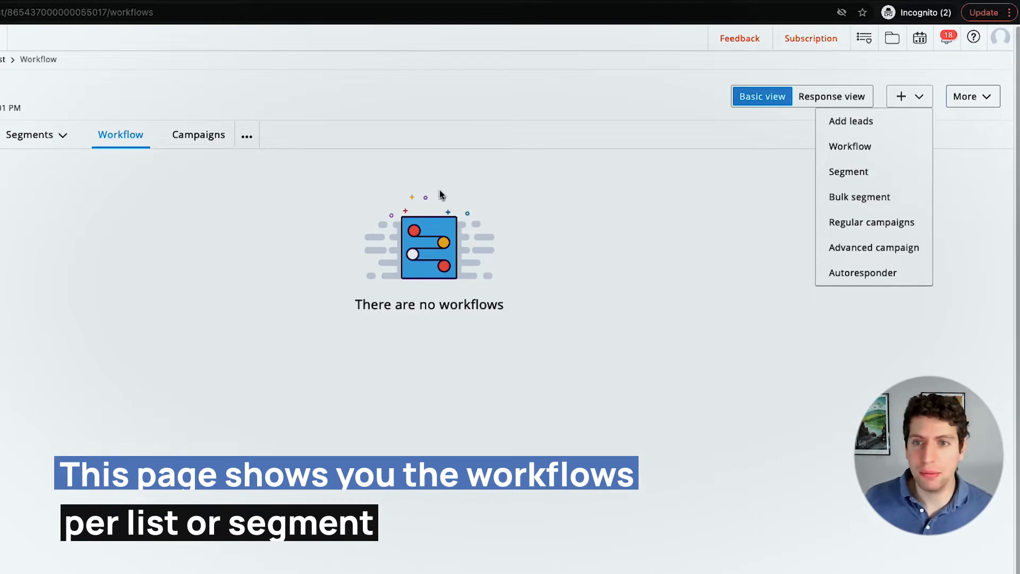
Create a new Instant workflow and name it TestWorkflowInstant.
click(849, 146)
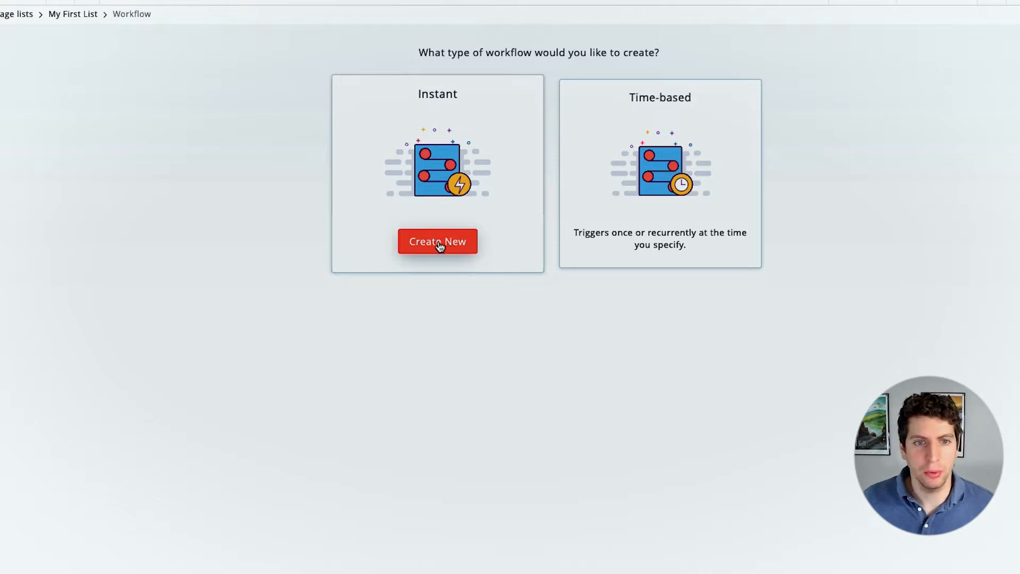
click(436, 241)
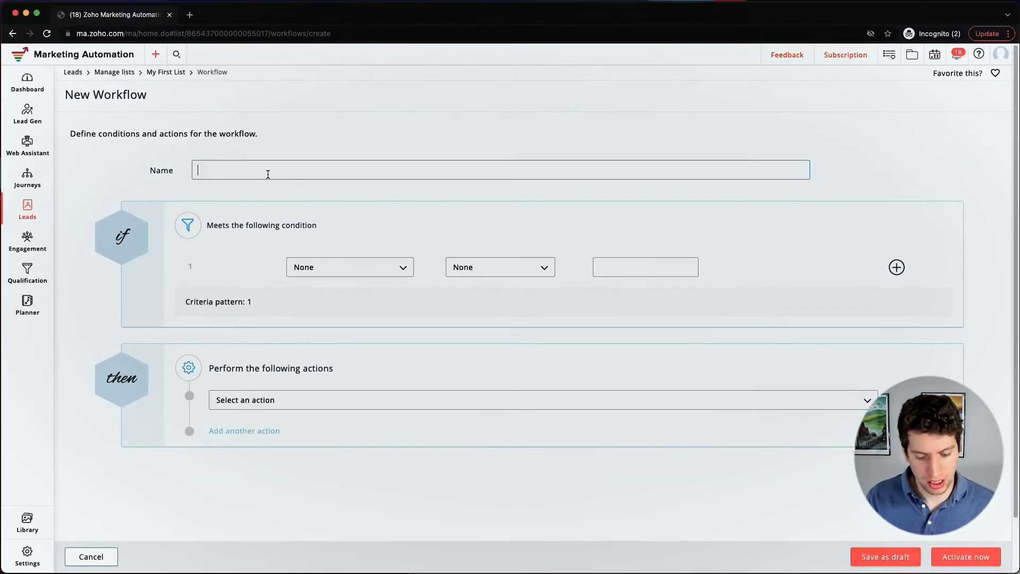
text(TestWorkflow)
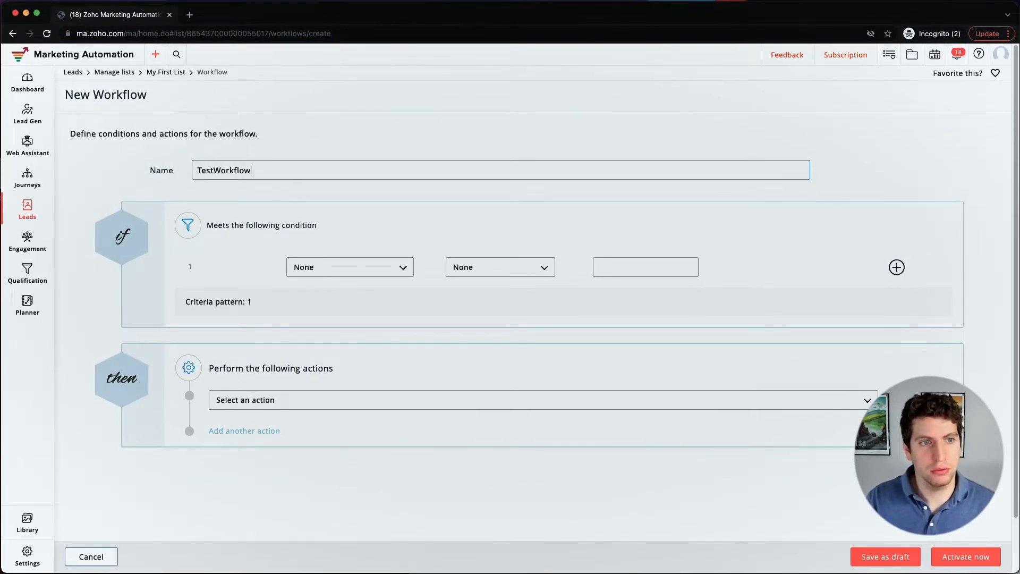
text(Instant)
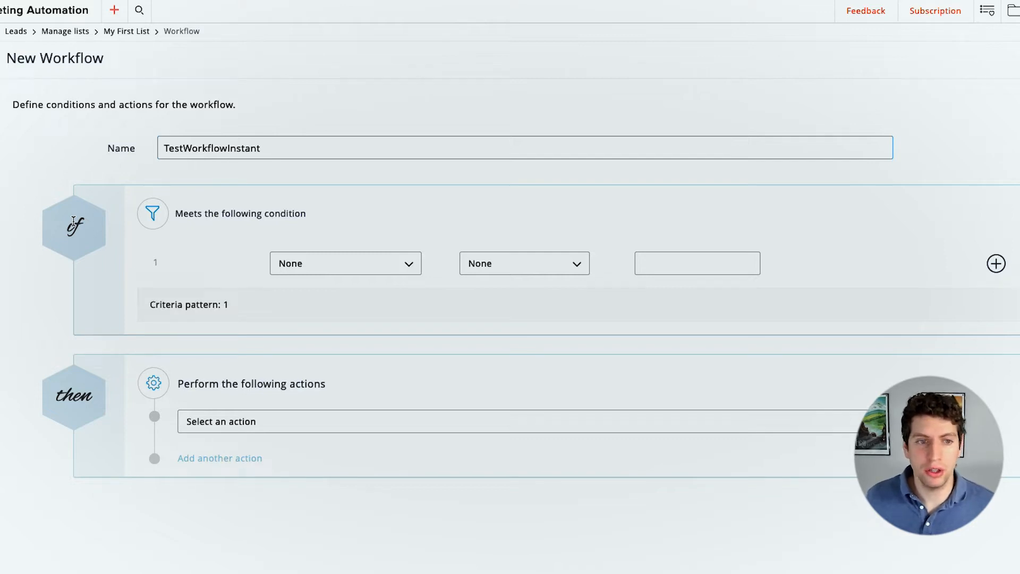
mouse_move(154, 225)
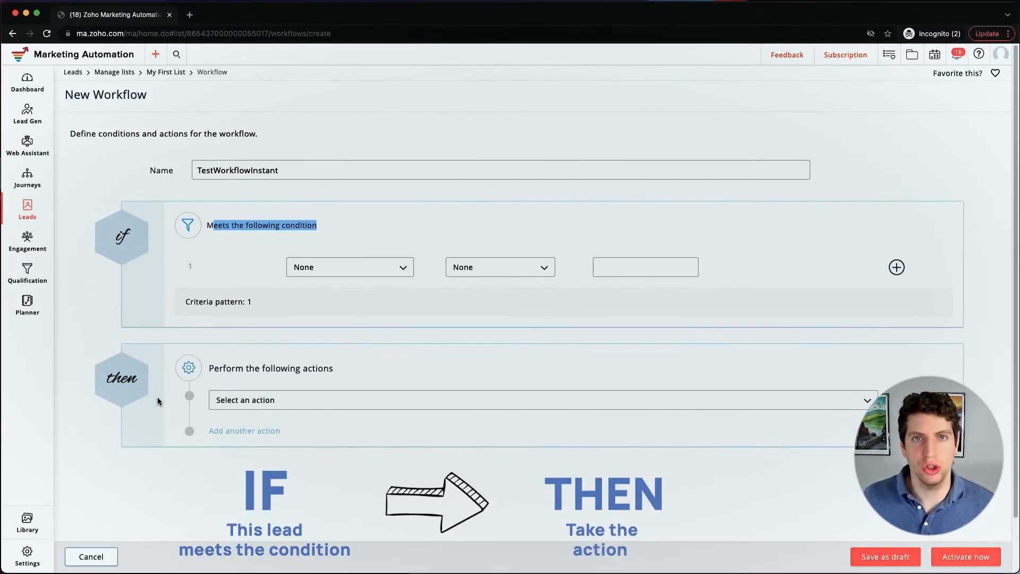
Set the condition field to Country with comparison 'is' and value USA.
click(350, 267)
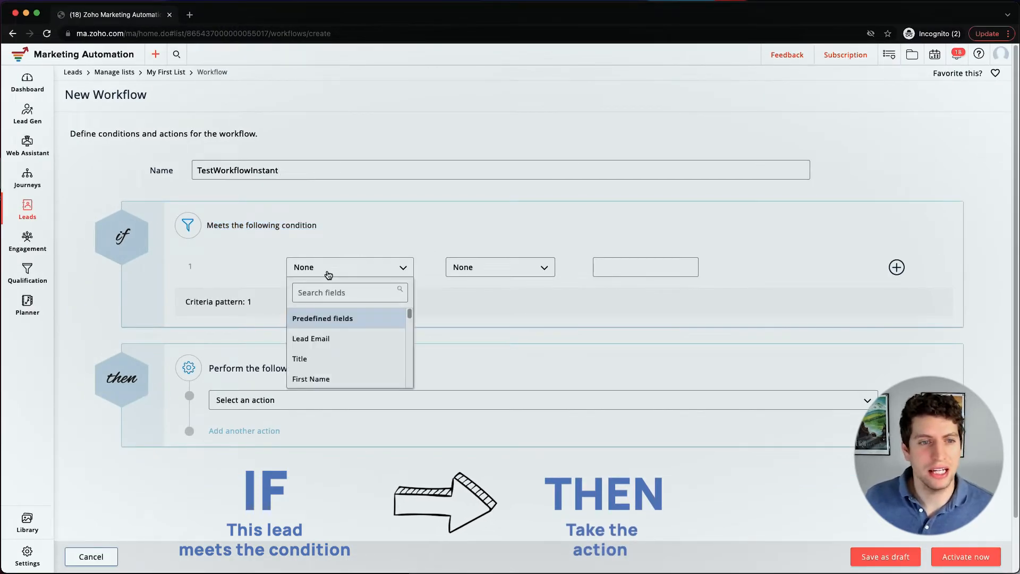
click(349, 293)
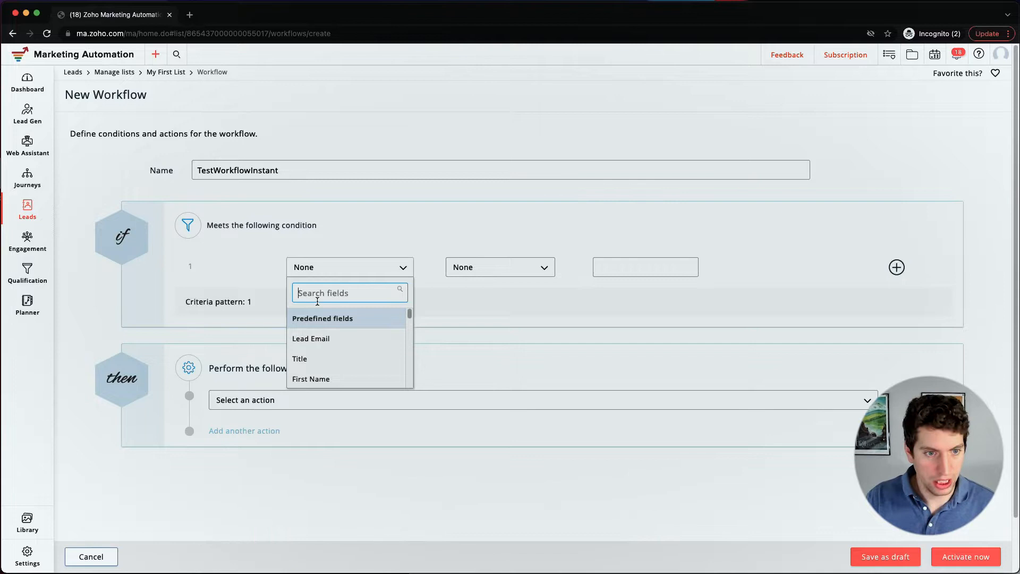
text(Count)
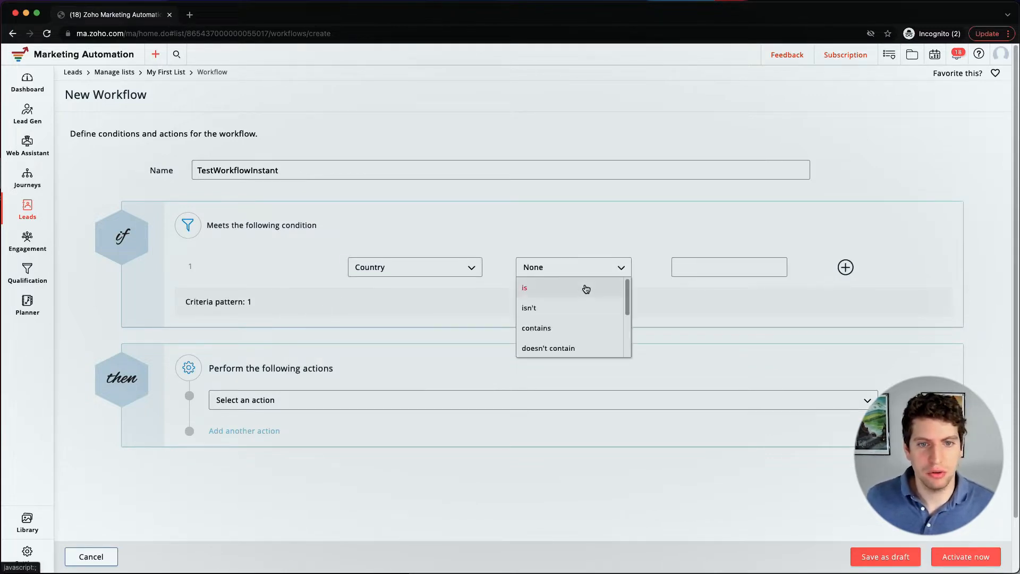
click(524, 288)
text(USA)
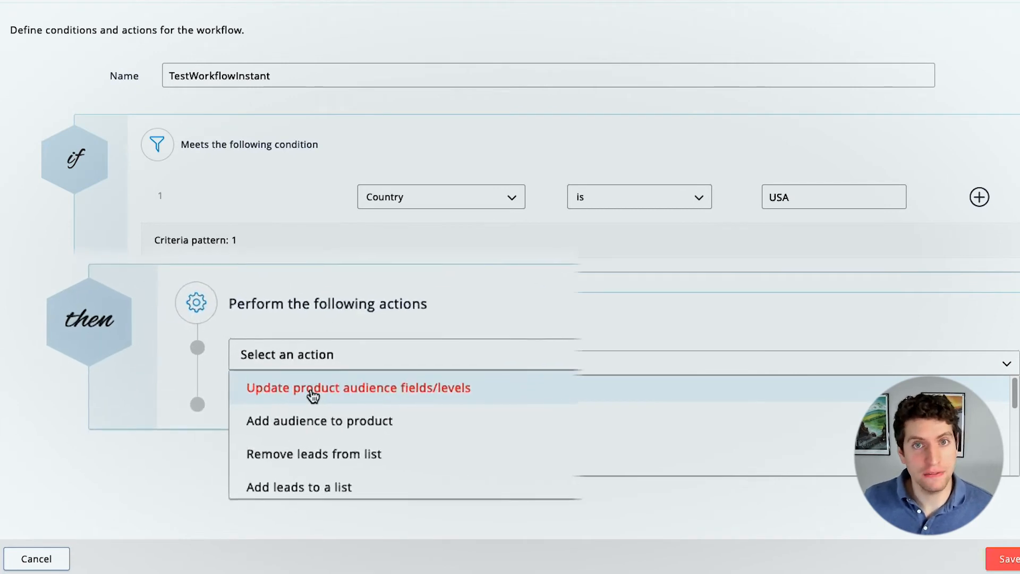
mouse_move(323, 472)
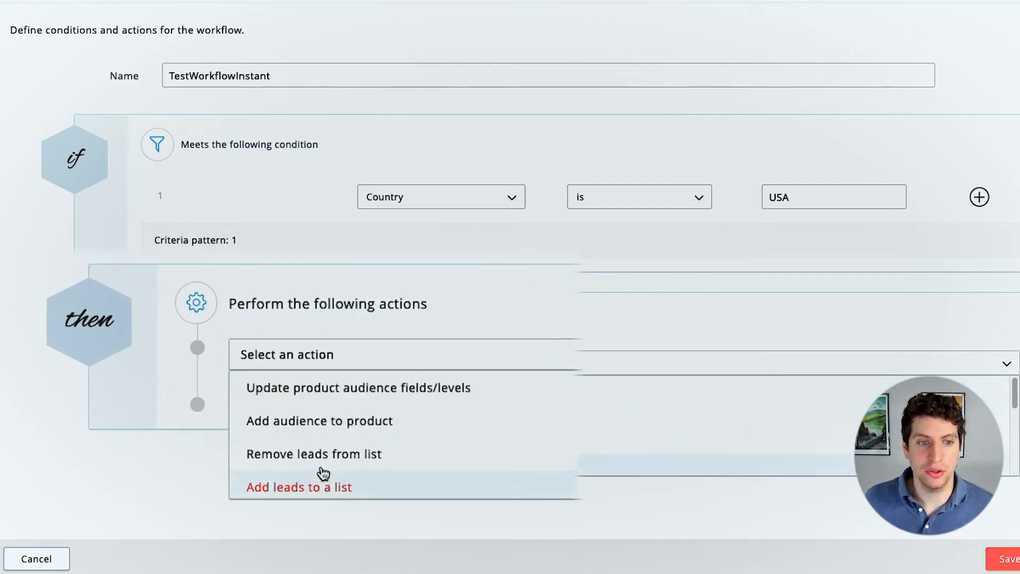
scroll(down, 3)
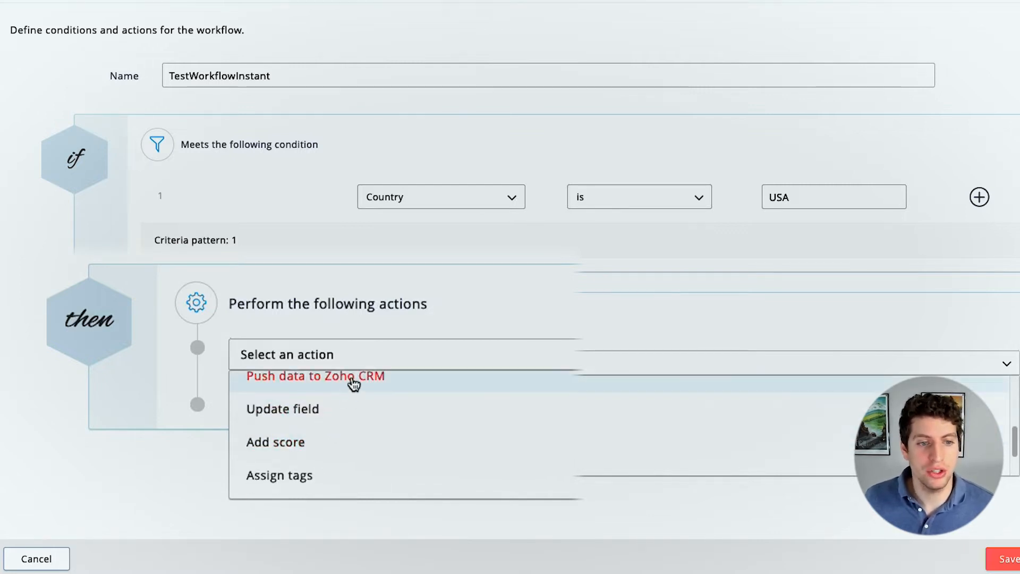
mouse_move(314, 434)
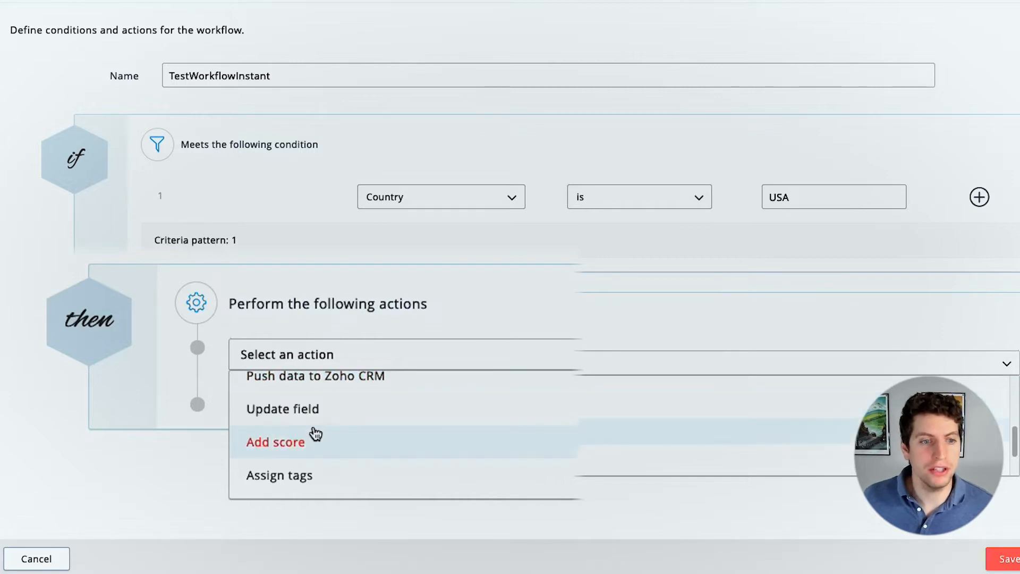
scroll(down, 3)
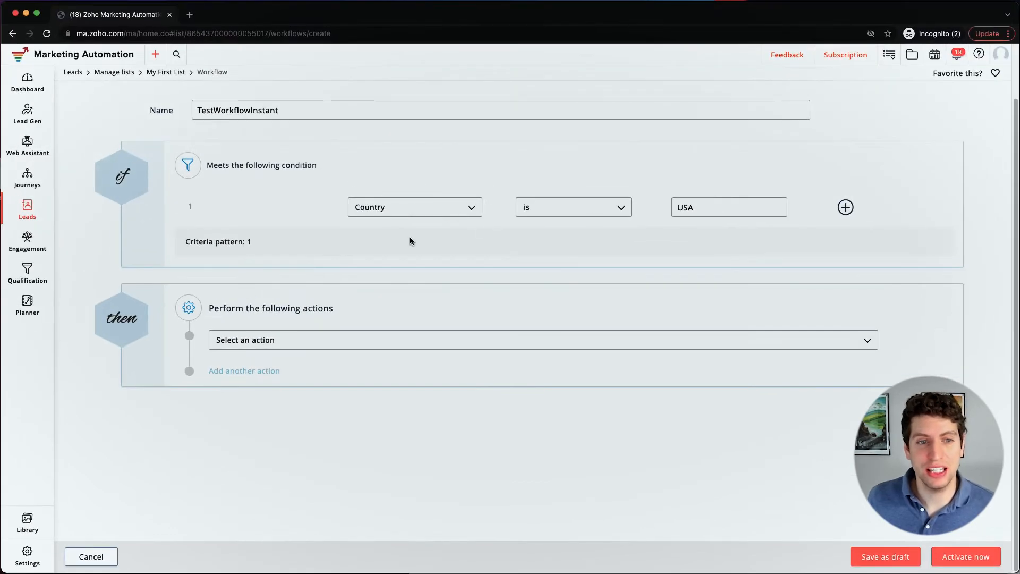
Choose the Add score action with amount 50 and save the workflow as a draft.
click(541, 340)
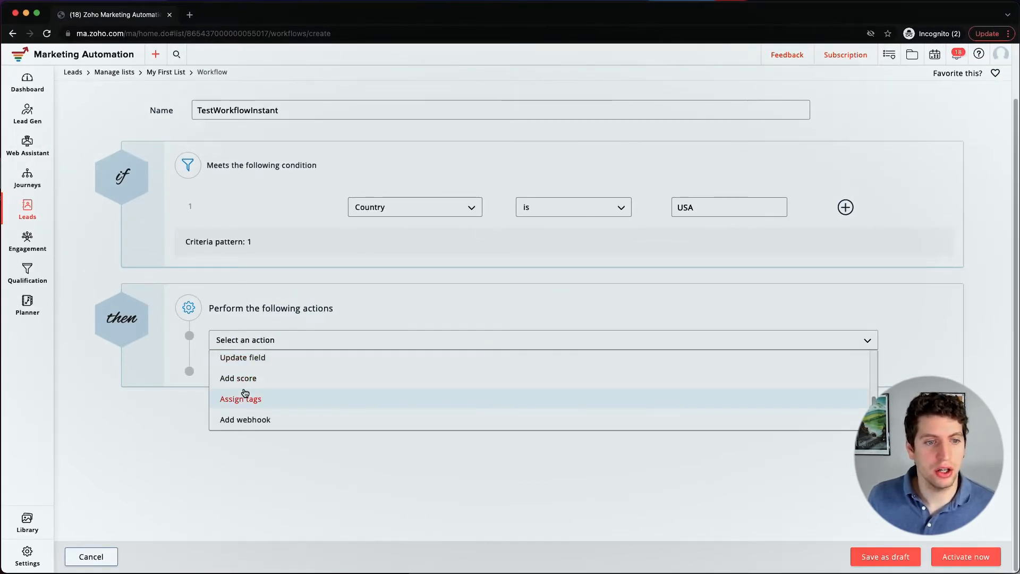
click(238, 379)
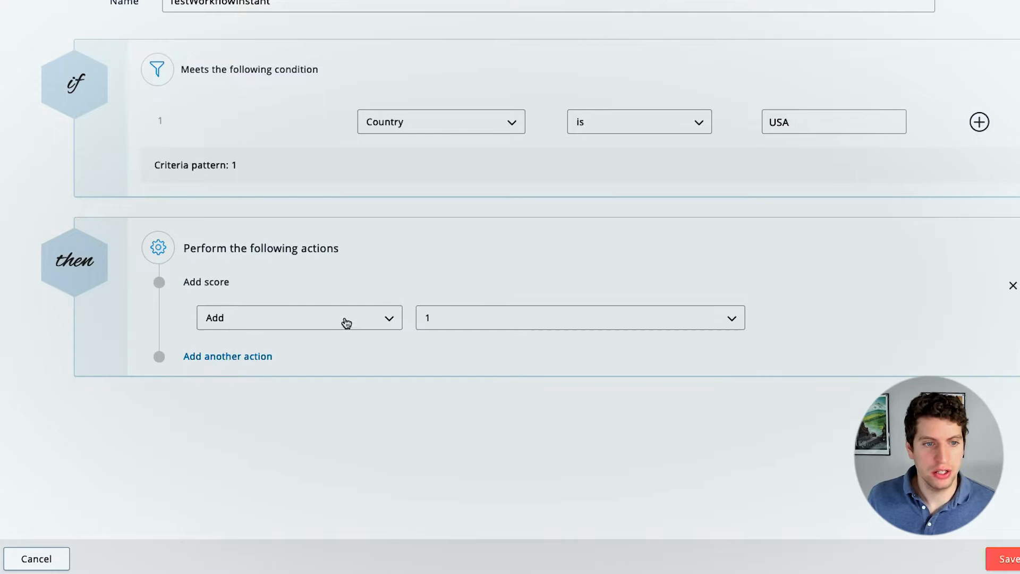
click(298, 318)
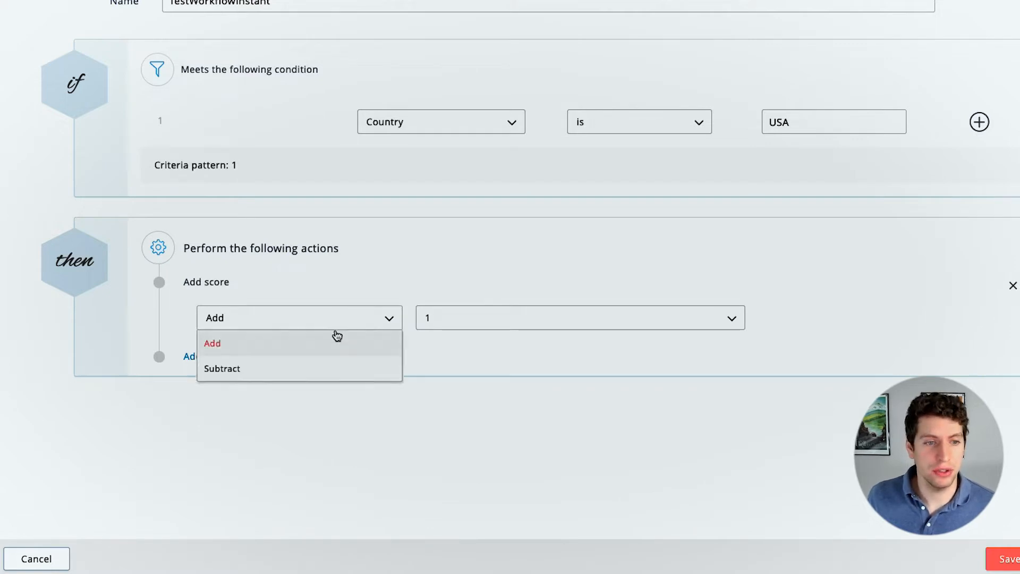
click(579, 318)
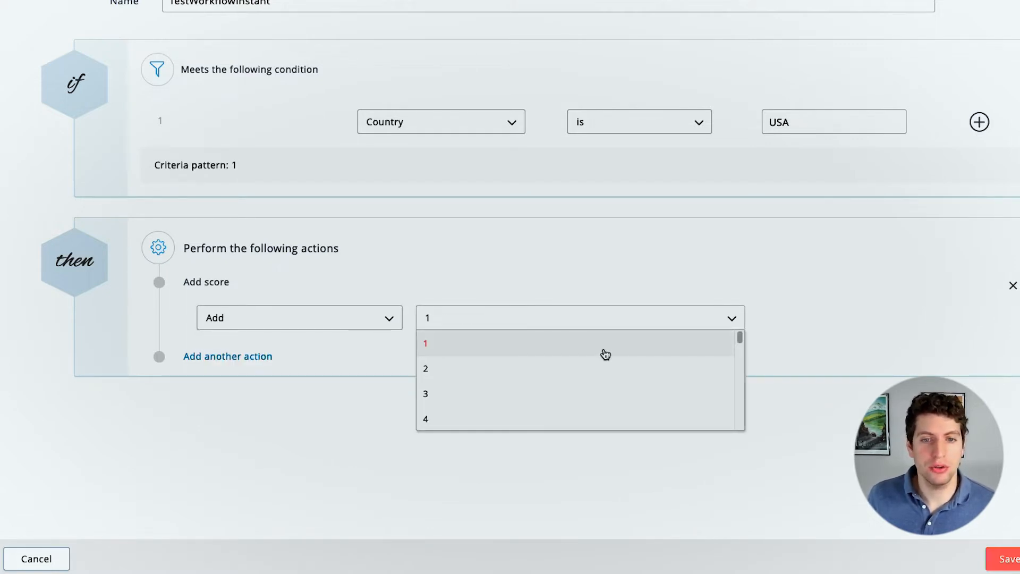
scroll(down, 3)
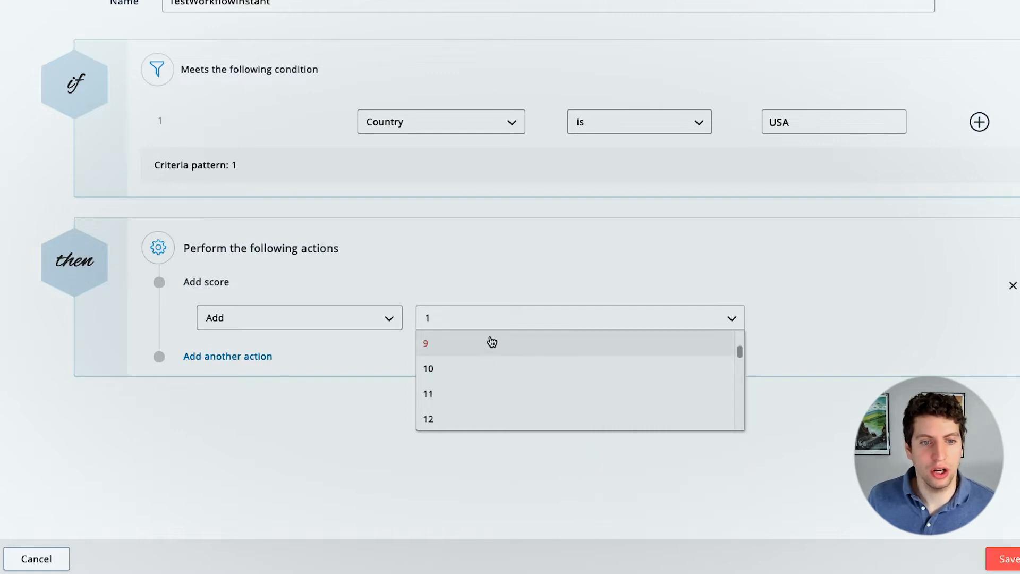
scroll(down, 3)
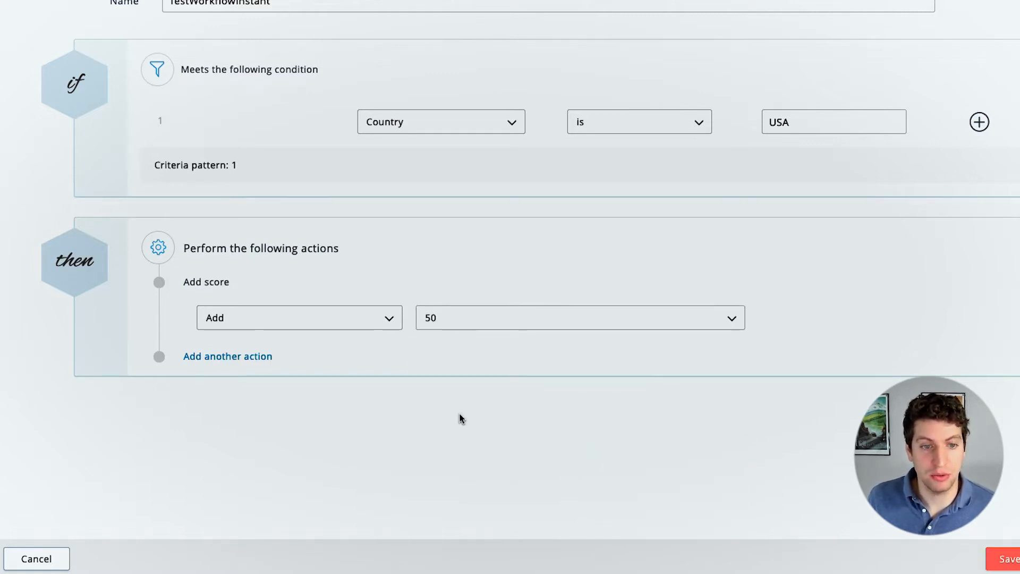
scroll(down, 3)
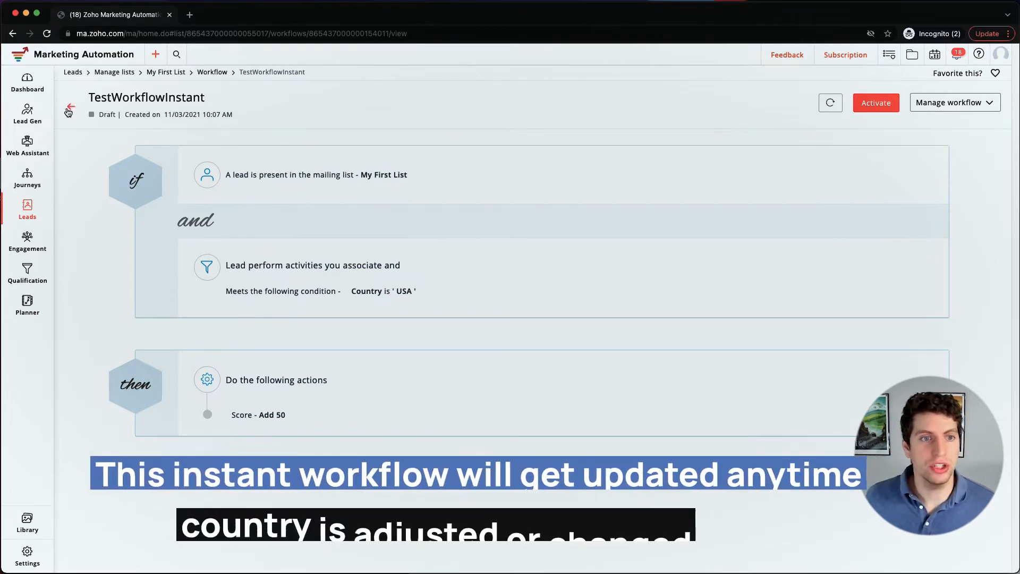
Back on the list's workflows, create a new Time-based workflow and begin naming it TestWorkflow.
click(70, 108)
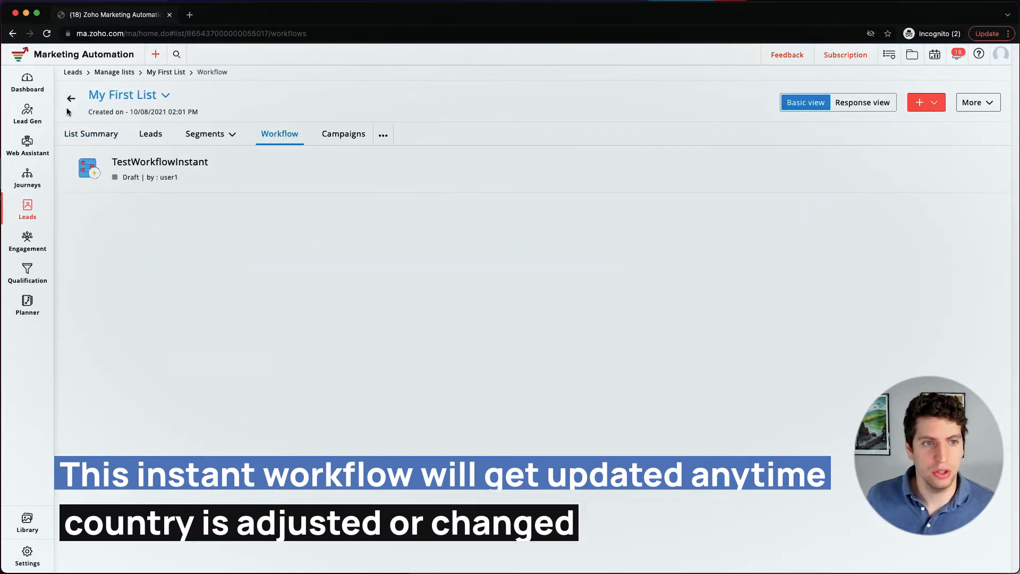
click(919, 102)
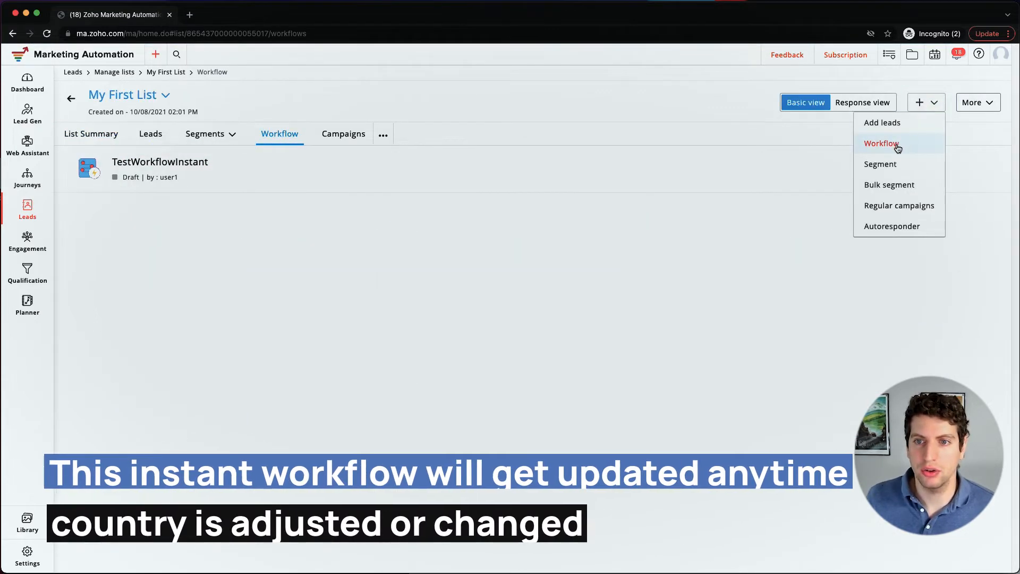
click(881, 143)
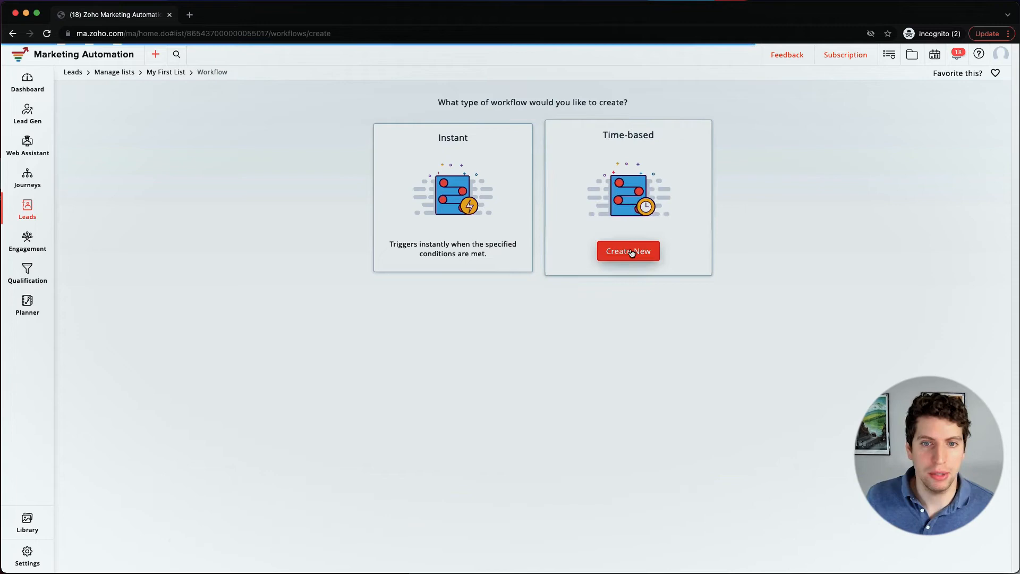
click(627, 251)
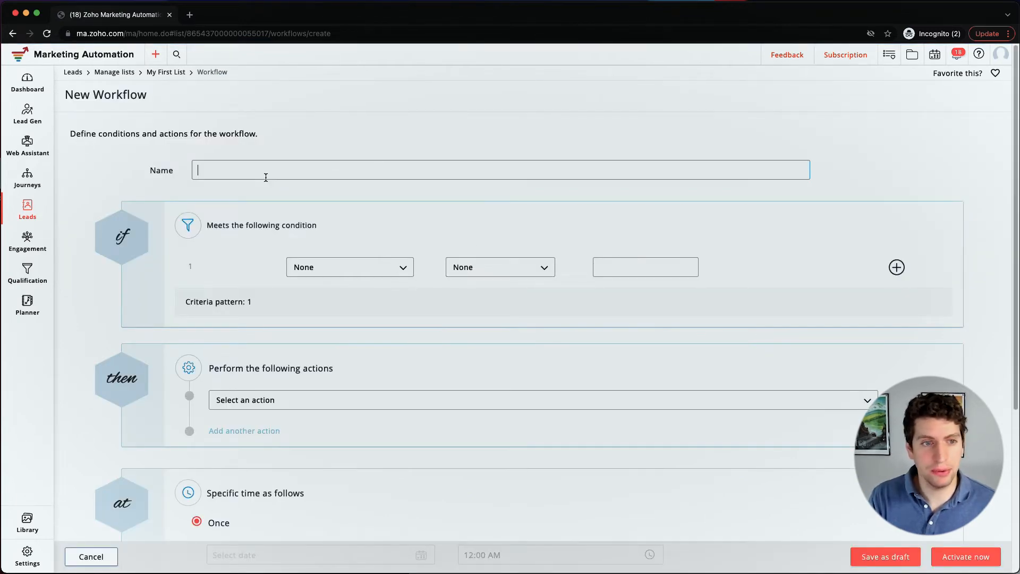
text(TestWO)
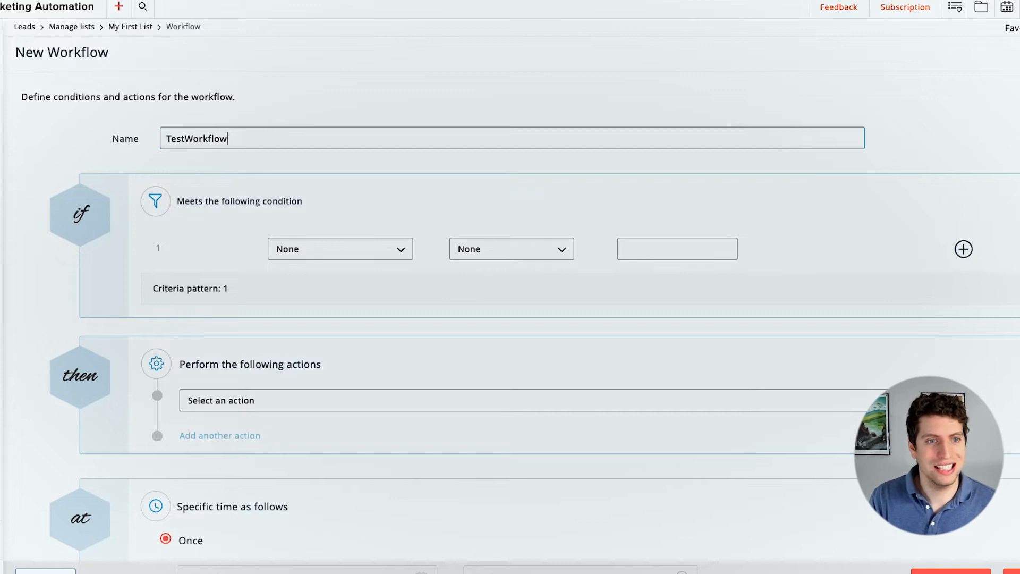
Finish the name TestWorkflowTimed and set the condition Lead stage is Marketing ready.
click(339, 248)
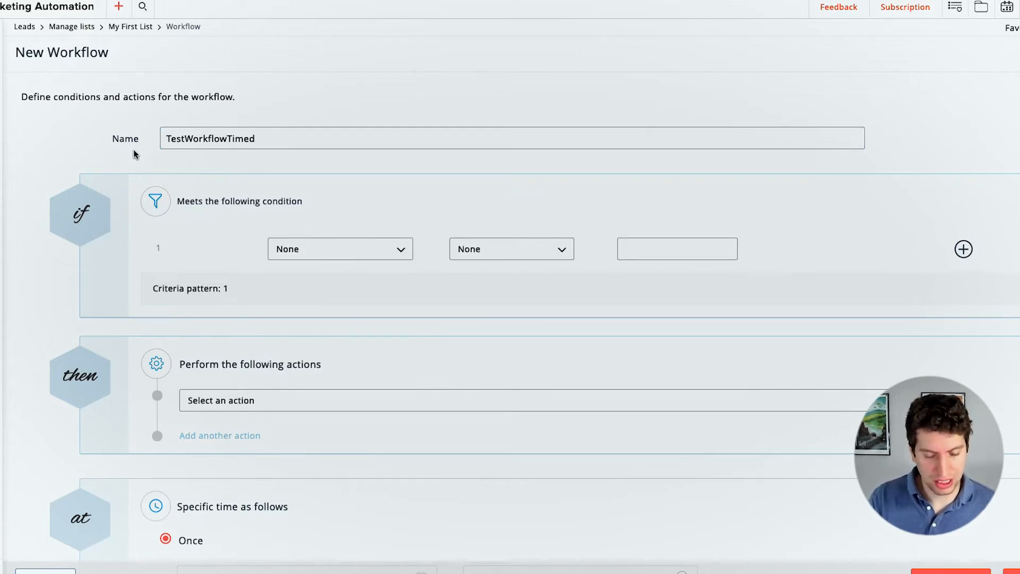
click(338, 248)
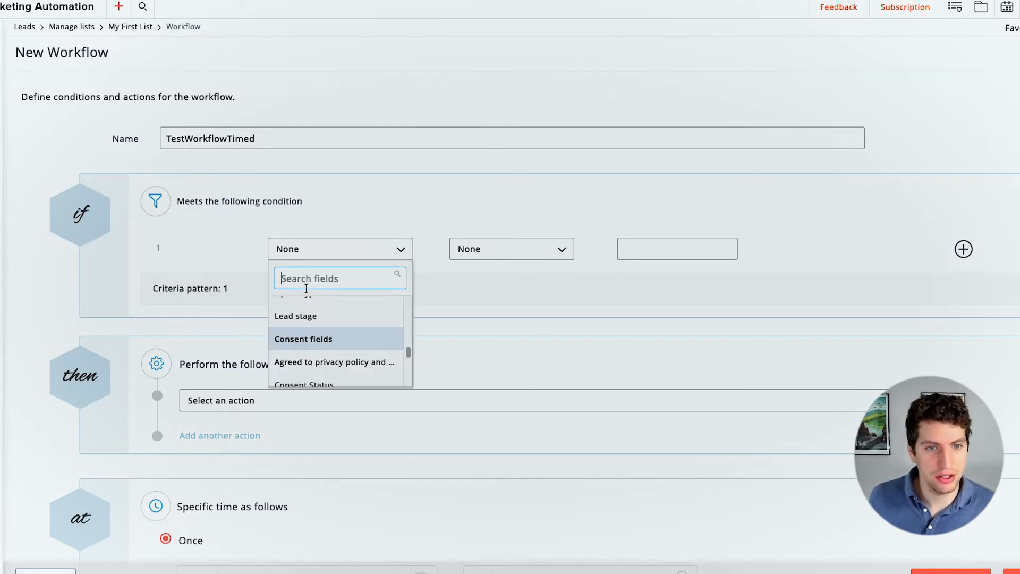
text(lead)
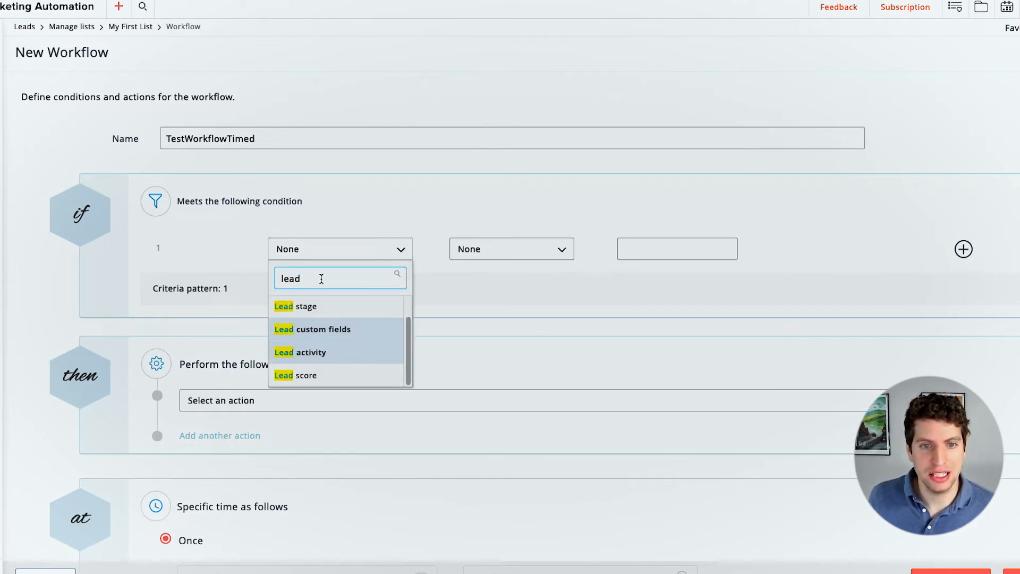
click(295, 306)
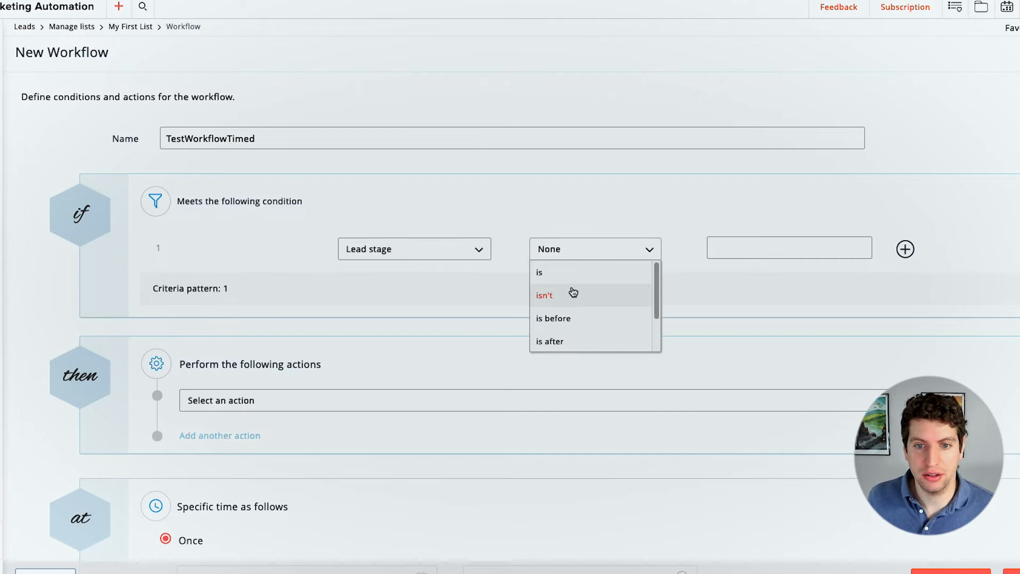
click(540, 272)
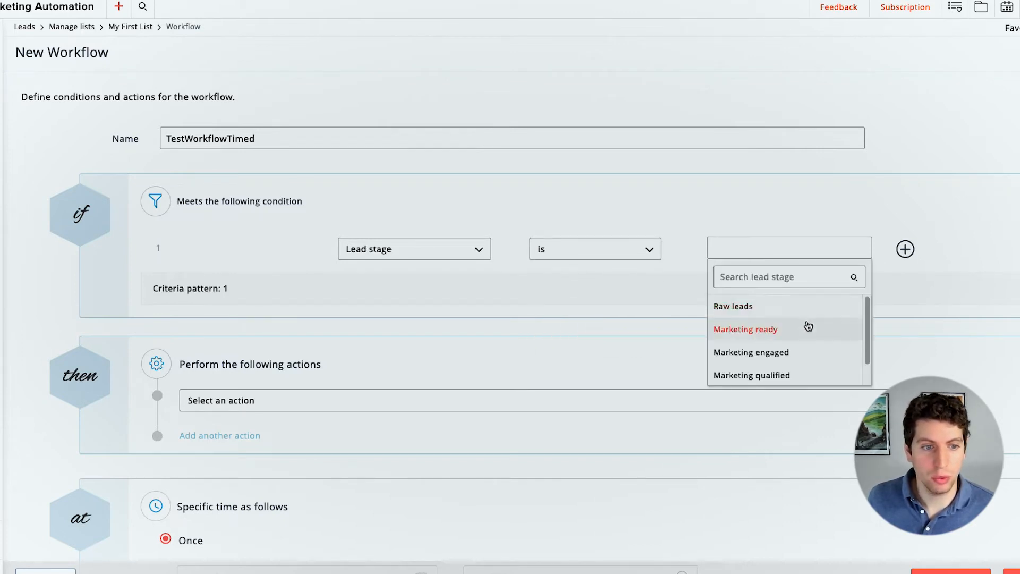
click(746, 329)
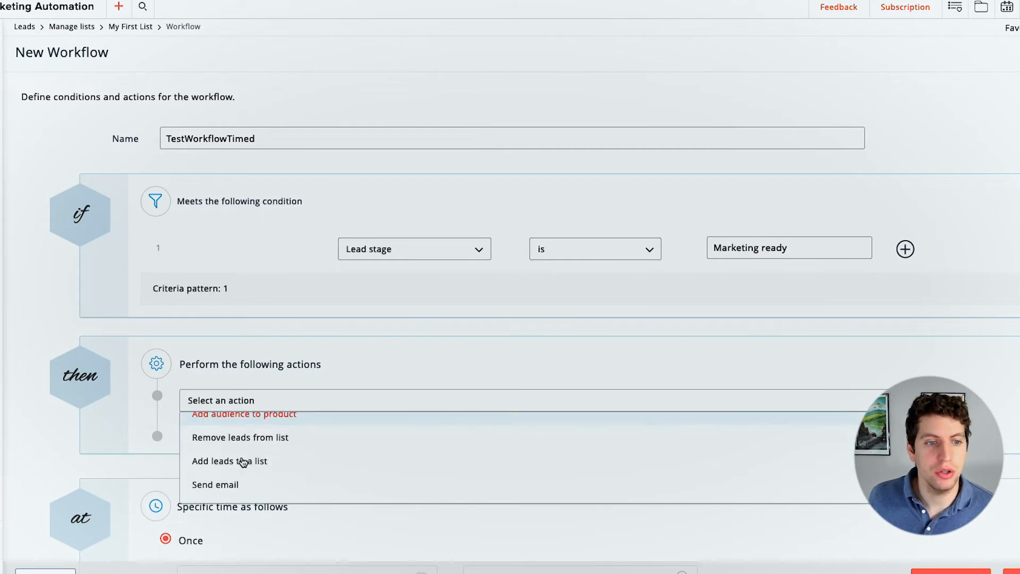
Make the workflow's action Send email.
click(215, 484)
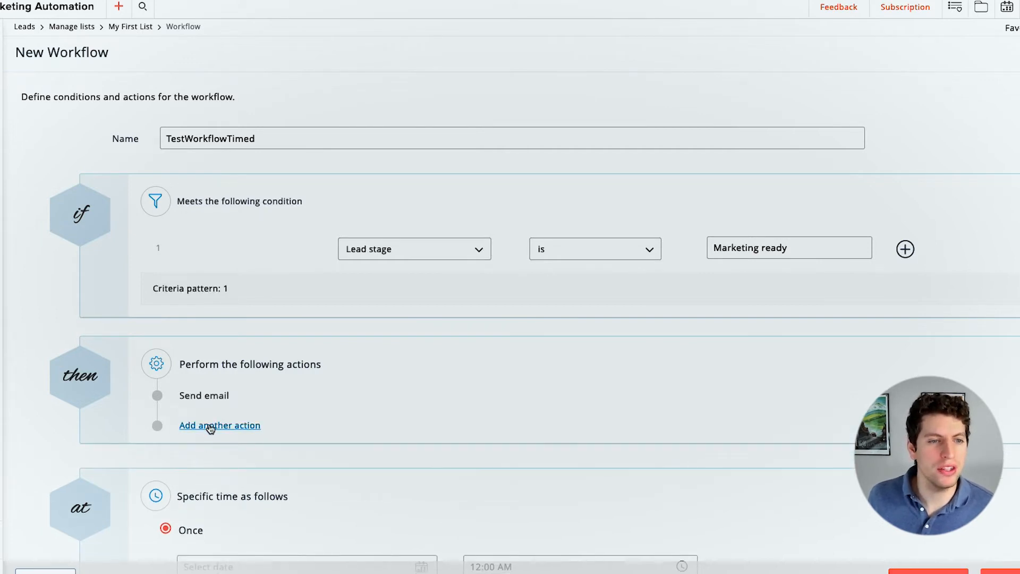
scroll(down, 3)
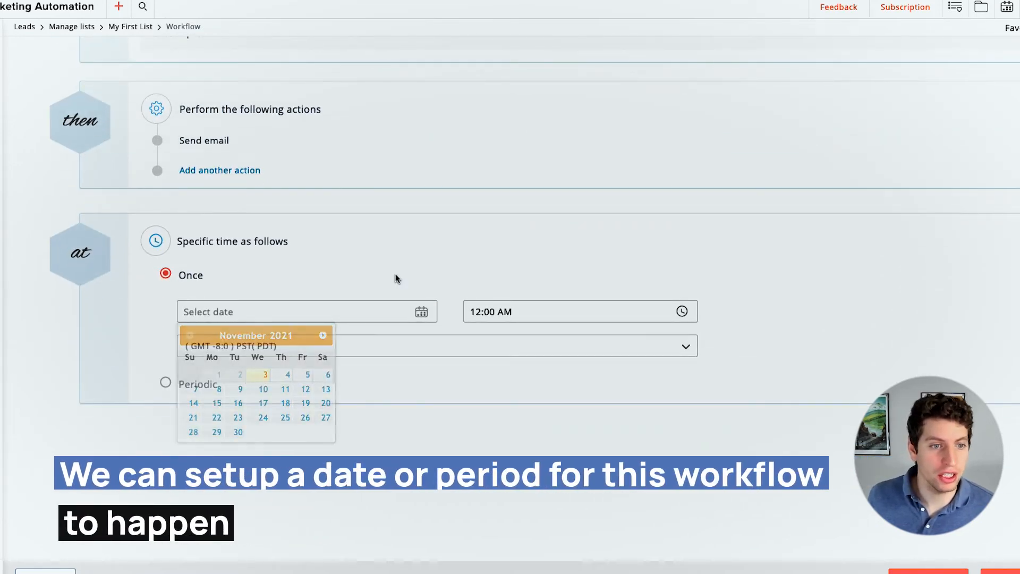
Schedule it as Periodic, weekly on Sunday and Monday at 12:00.
click(166, 382)
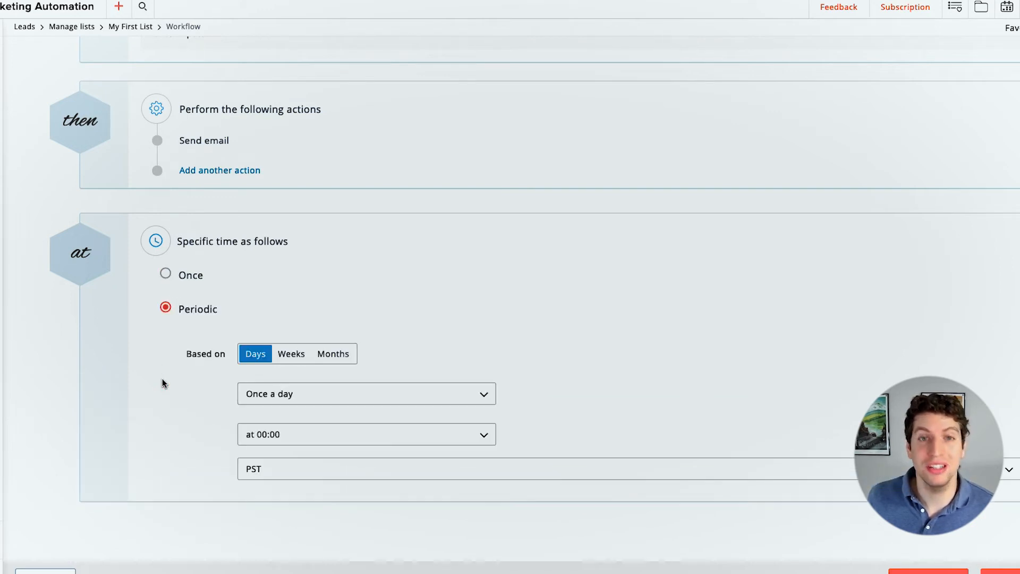
click(292, 352)
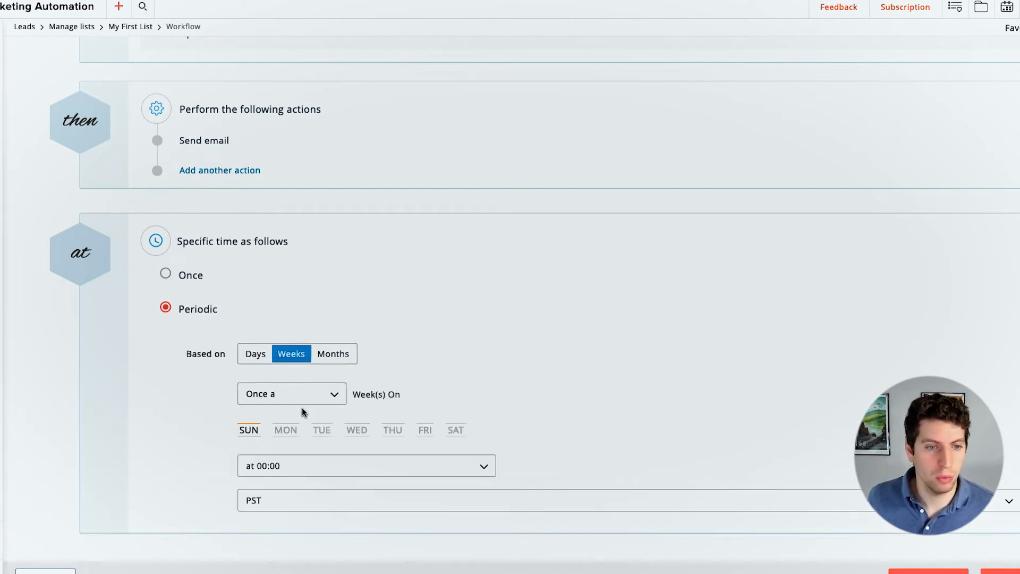
click(291, 393)
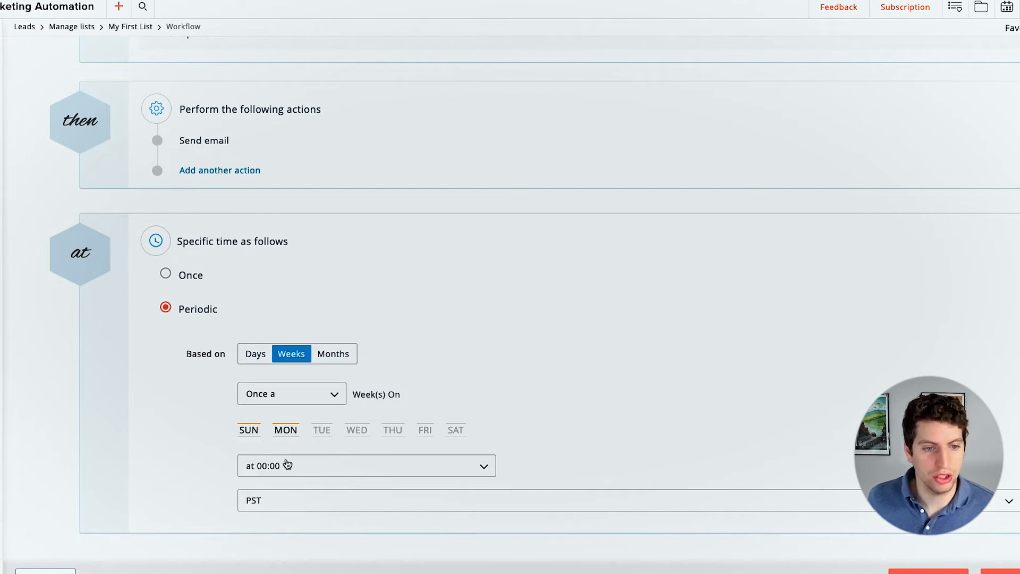
click(366, 465)
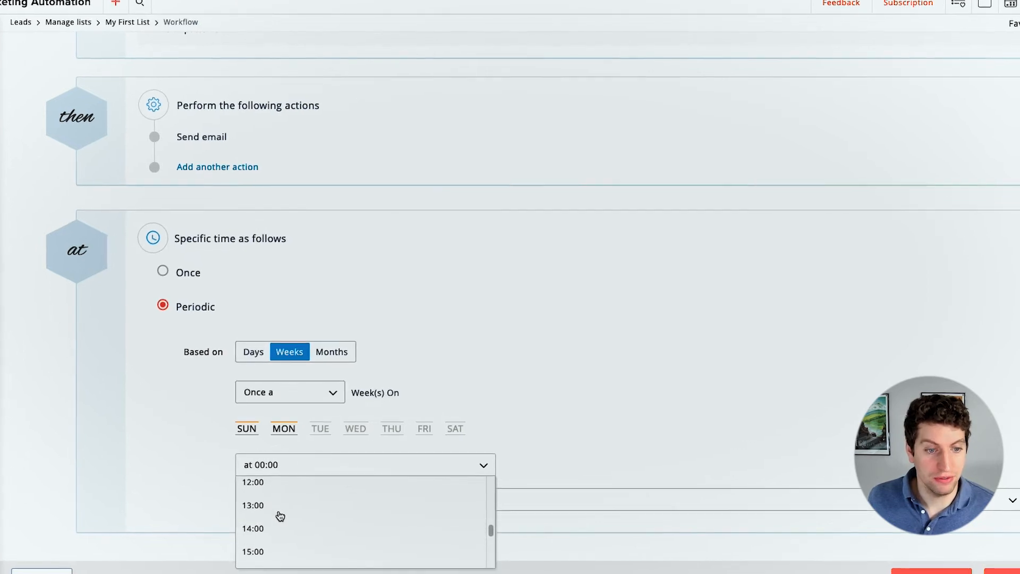
click(253, 481)
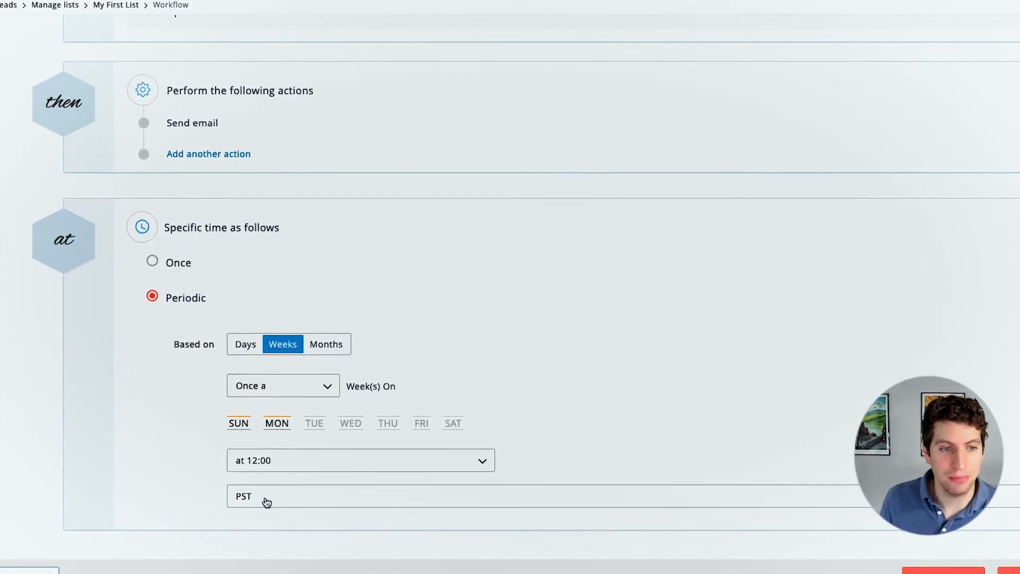
Save TestWorkflowTimed as a draft.
scroll(down, 3)
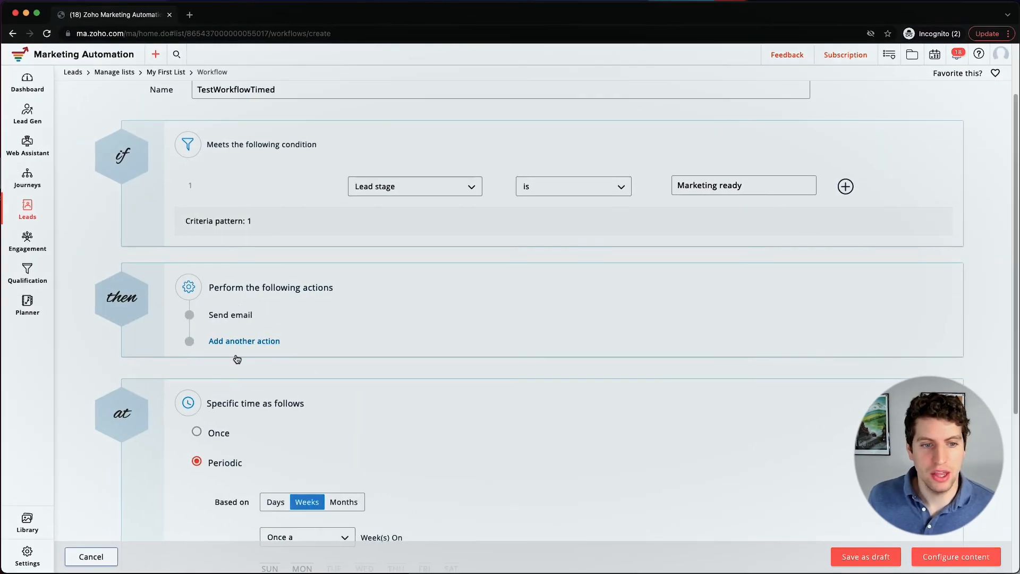
mouse_move(401, 392)
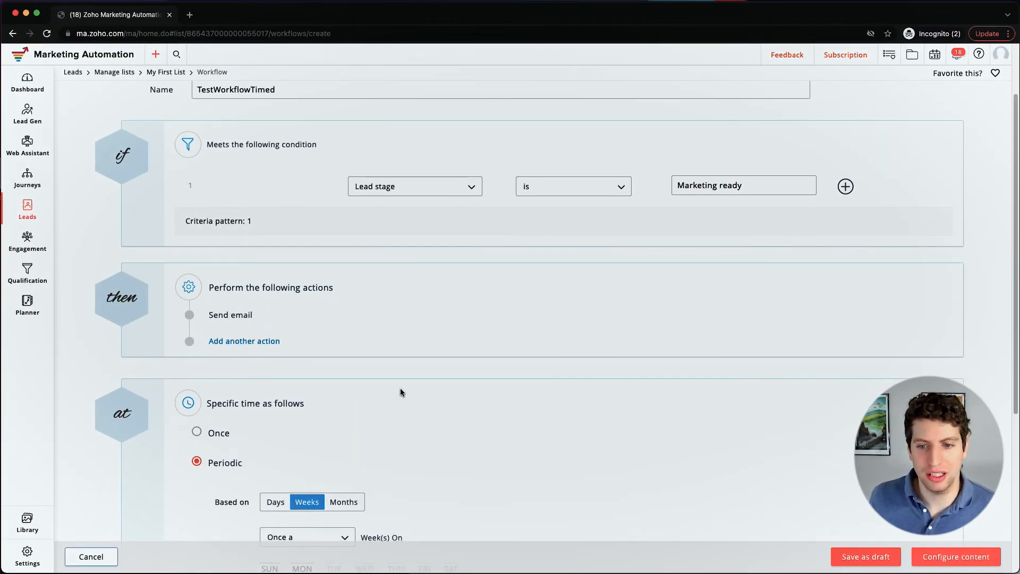
scroll(down, 3)
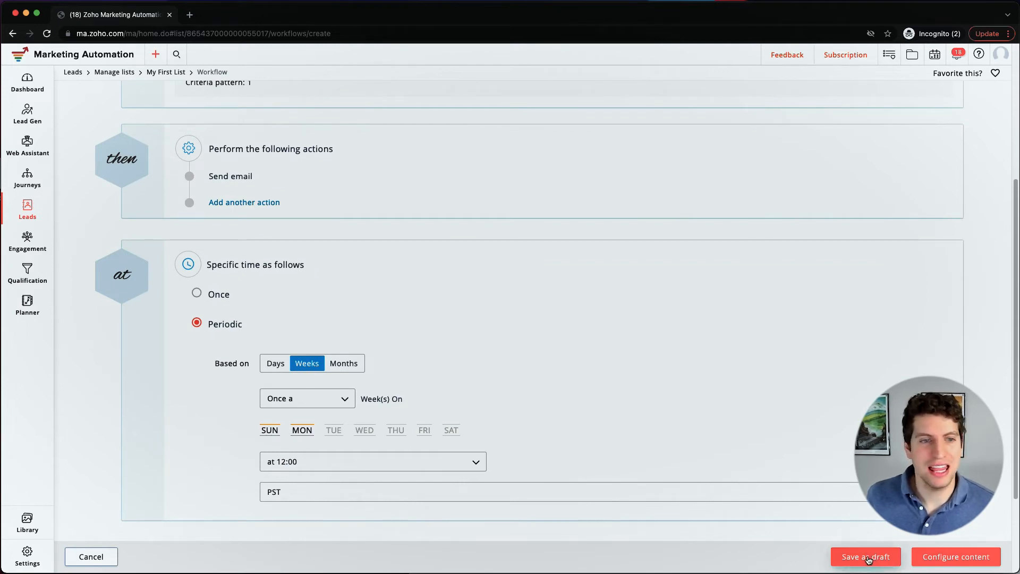
click(865, 556)
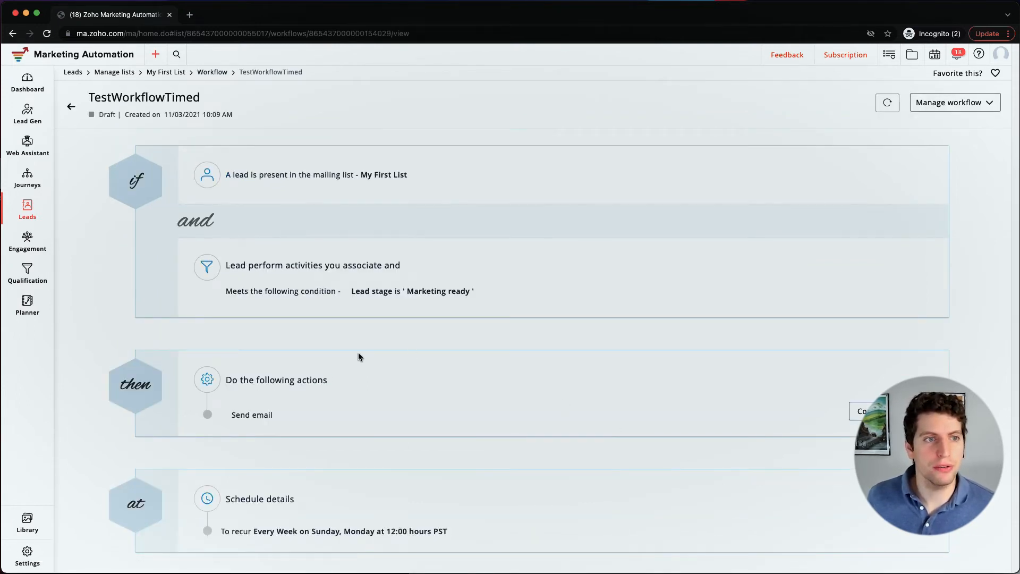